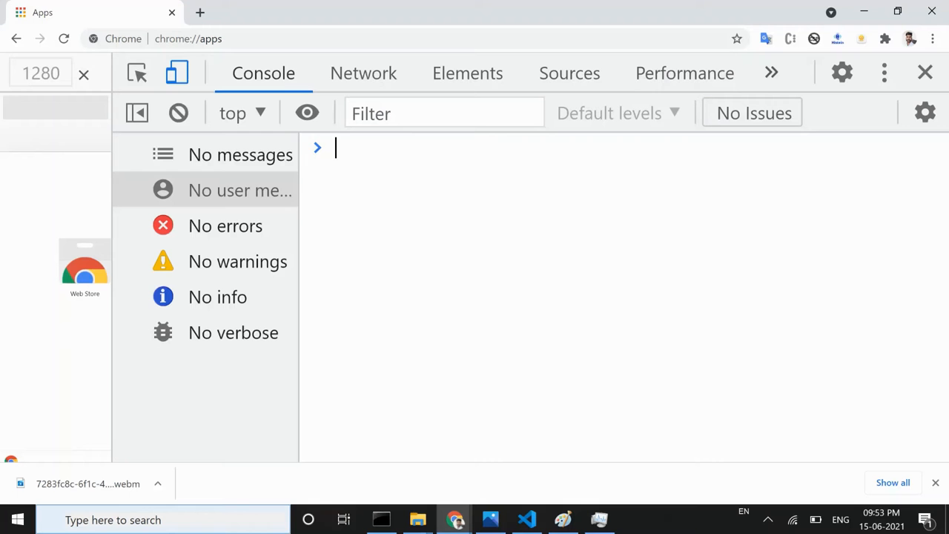
# Run 'let myAge;' in the Console, then evaluate myAge to see undefined
pyautogui.write('let')
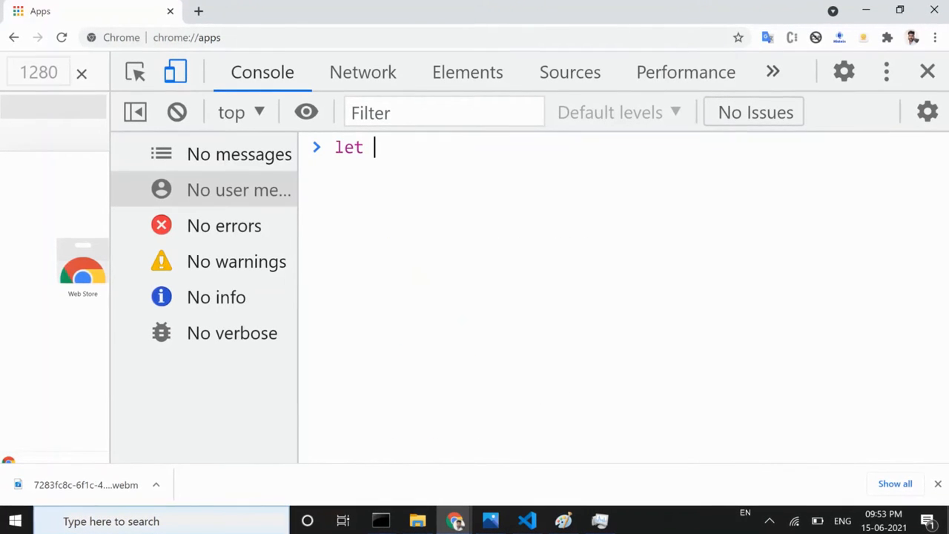
pyautogui.write('myAge')
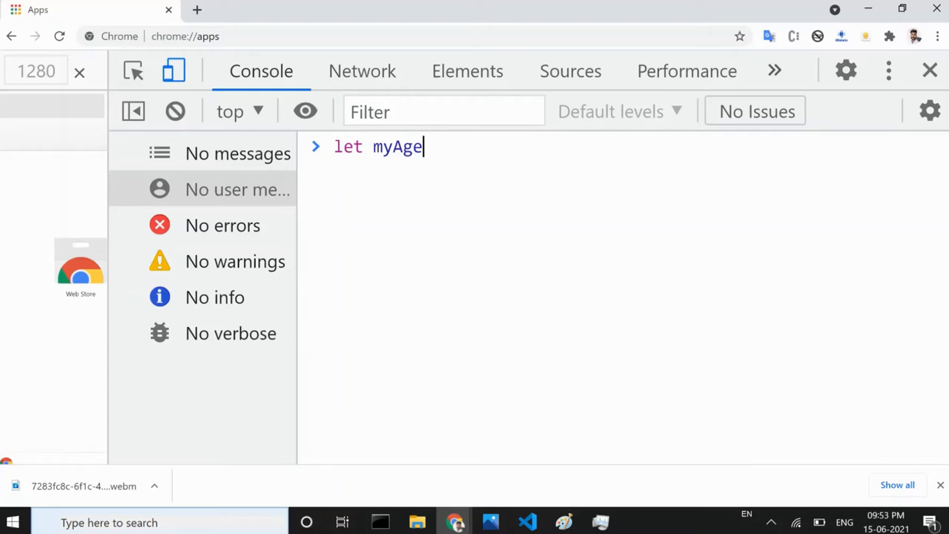
pyautogui.press('Return')
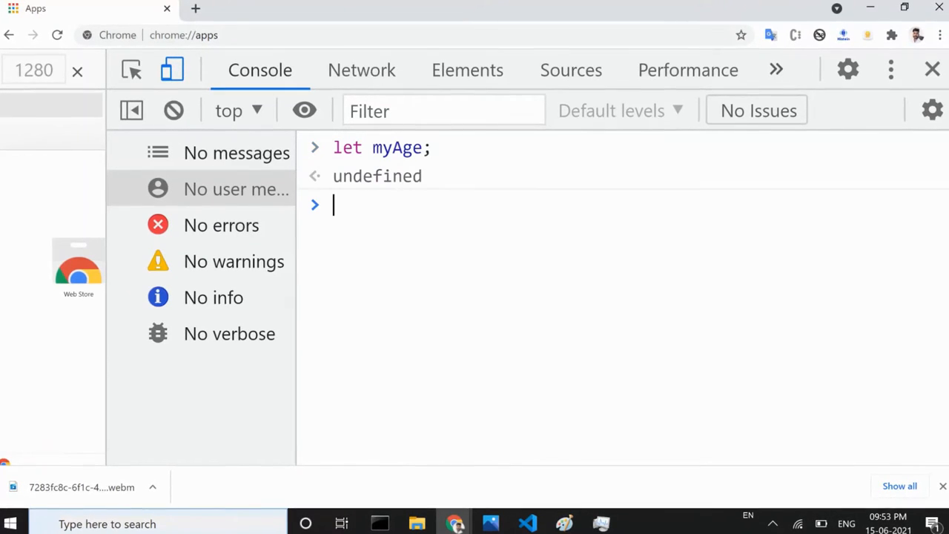
pyautogui.write('myAge')
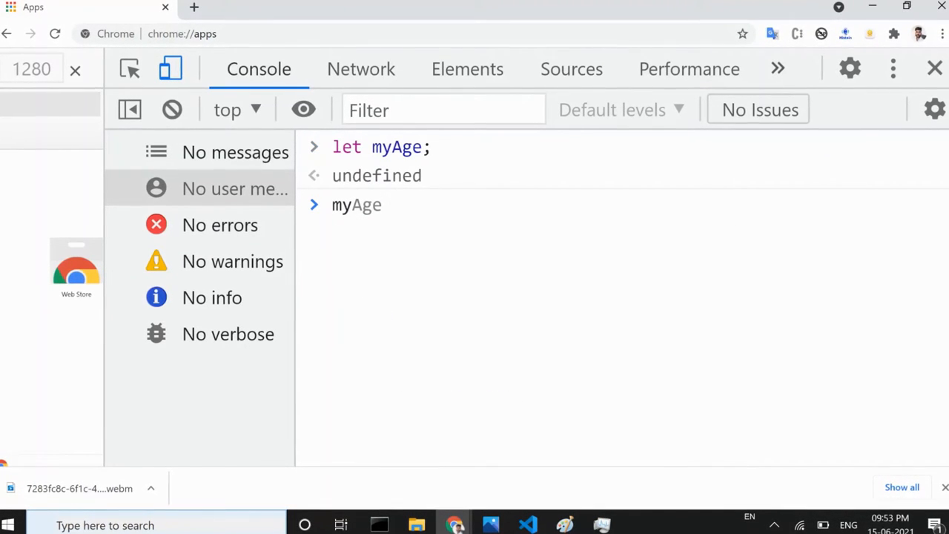
pyautogui.press('Return')
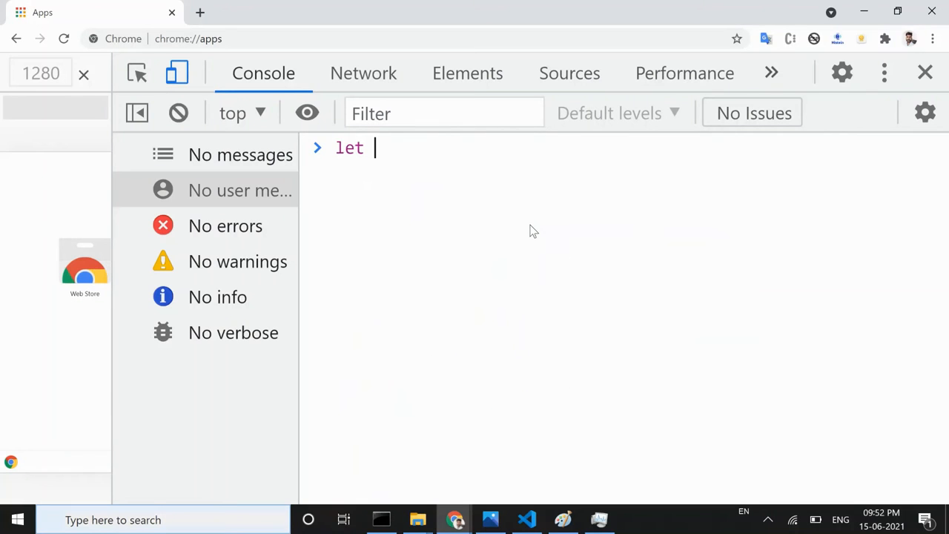
# Run 'let myAge = 27;' in the Console
pyautogui.write('myA')
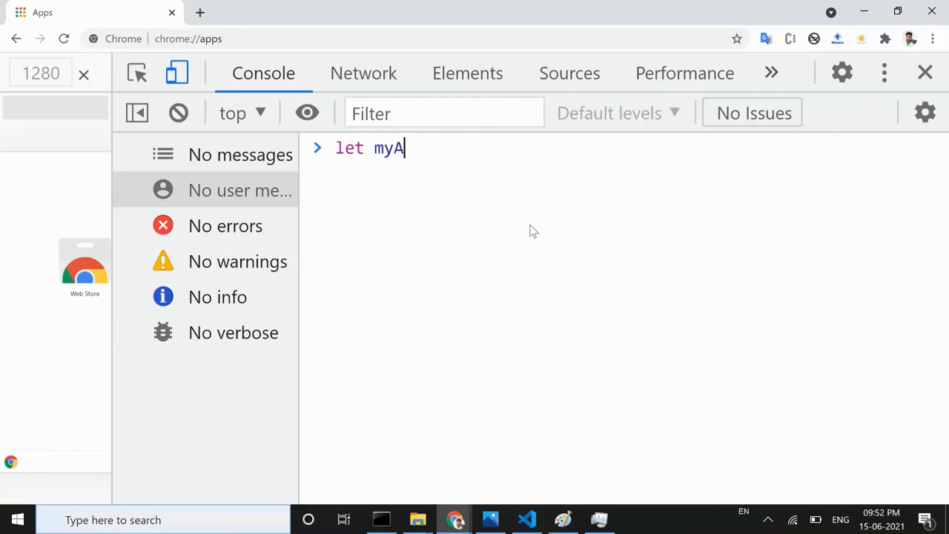
pyautogui.write('ge =')
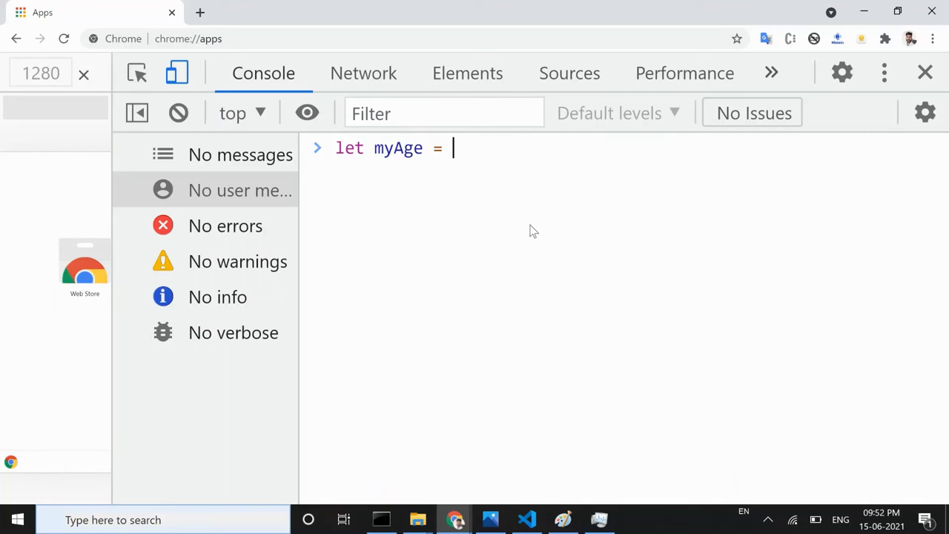
pyautogui.write('27;')
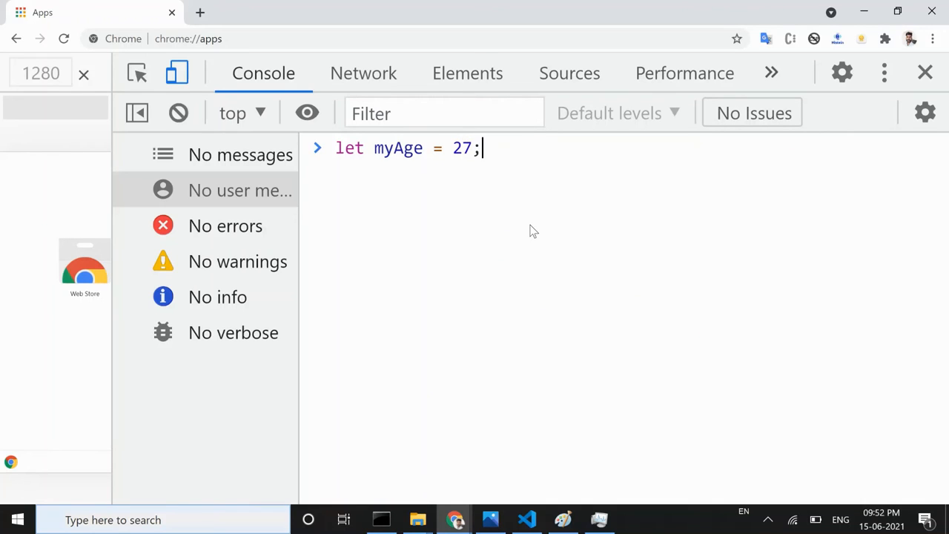
pyautogui.press('Return')
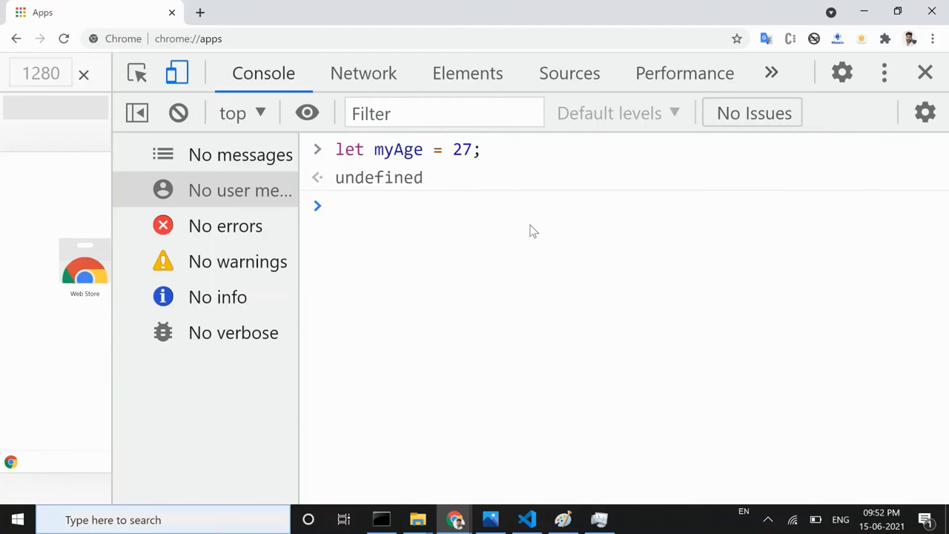
# Evaluate 'myAge;' to confirm it returns 27
pyautogui.write('myAge')
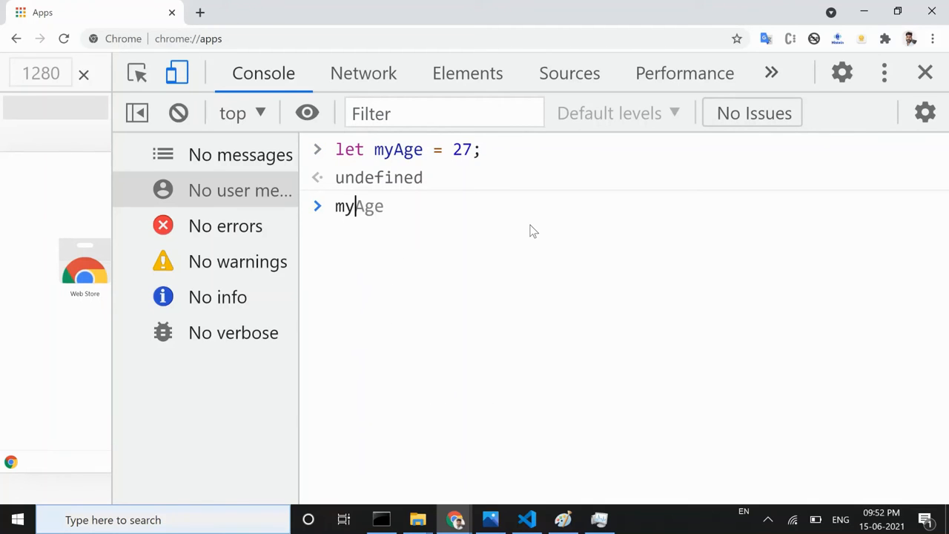
pyautogui.write(';')
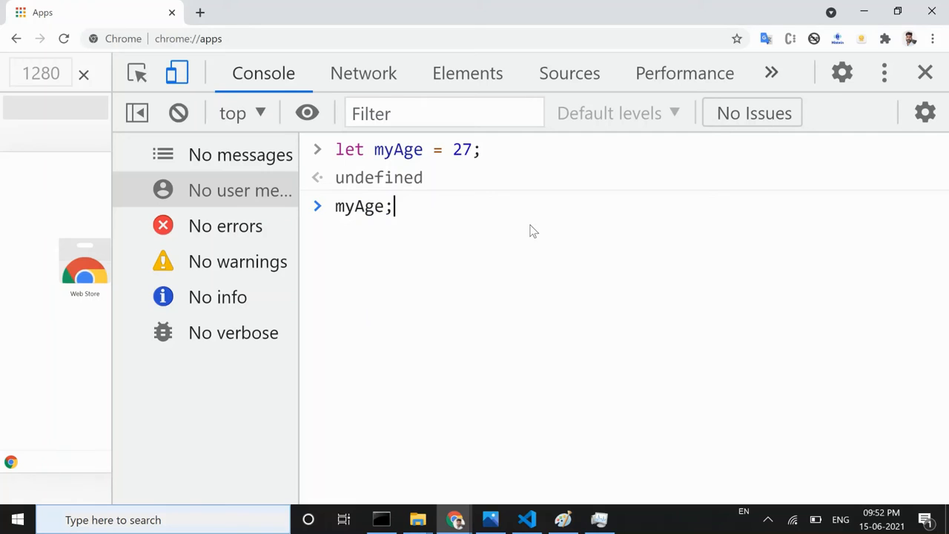
pyautogui.press('Return')
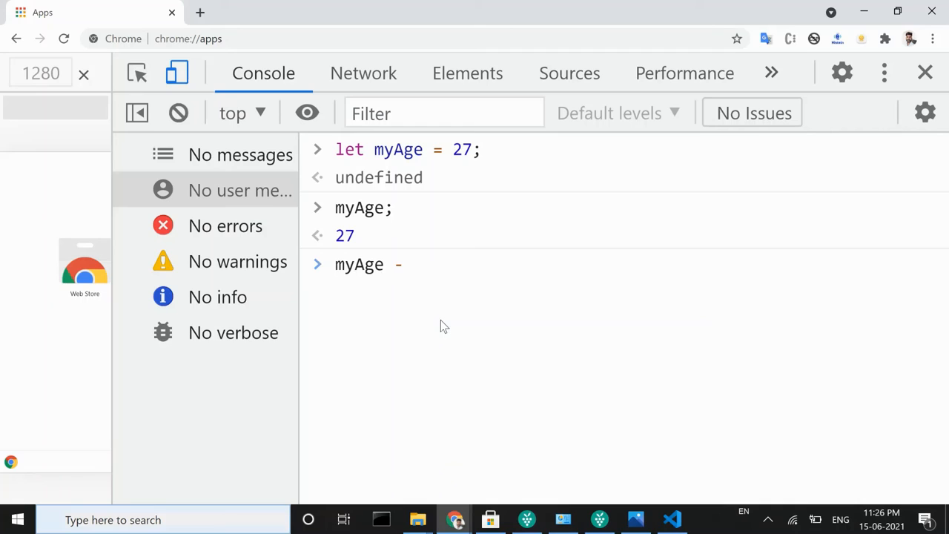
# Type the reassignment 'myAge = 33;' at the Console prompt
pyautogui.write('=')
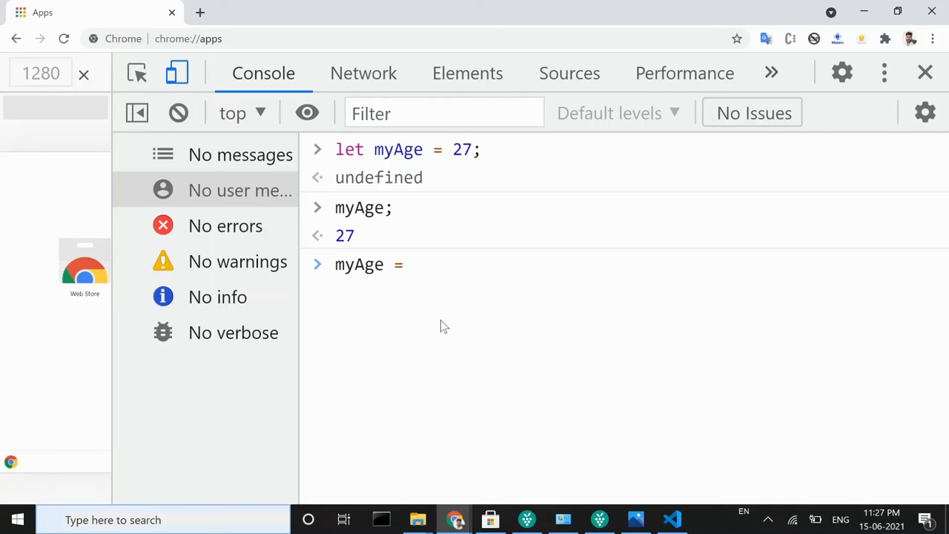
pyautogui.write('33')
pyautogui.write('my')
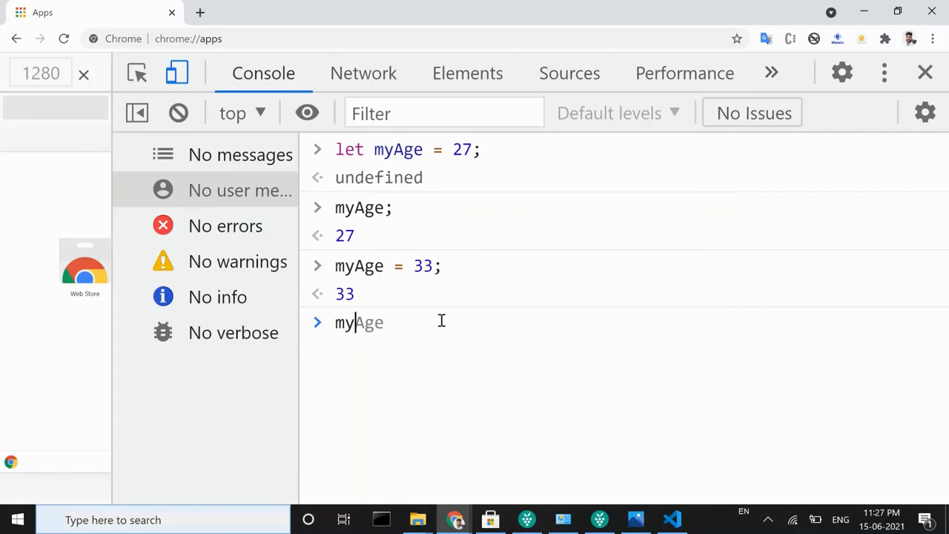
pyautogui.write(';')
pyautogui.write('value is')
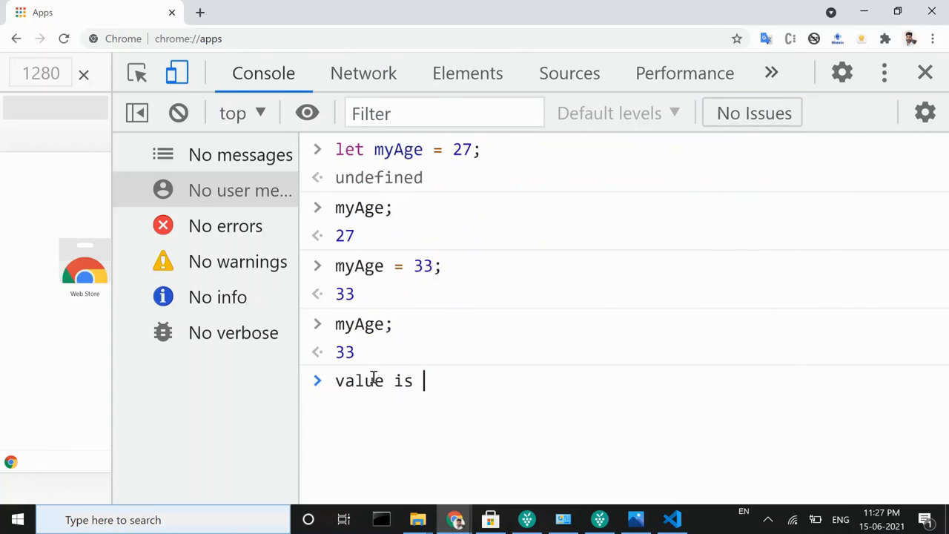
# Type the note 'value is updated' at the Console prompt
pyautogui.write('updated')
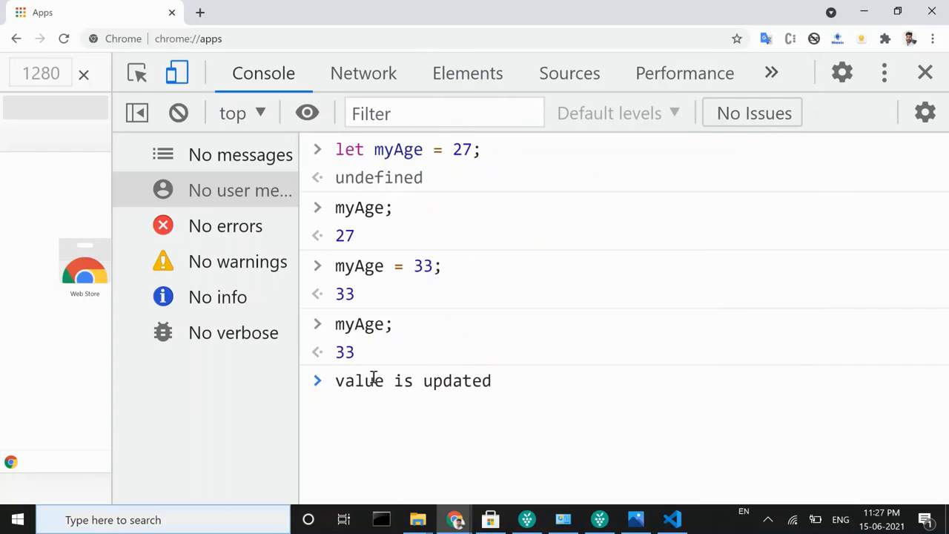